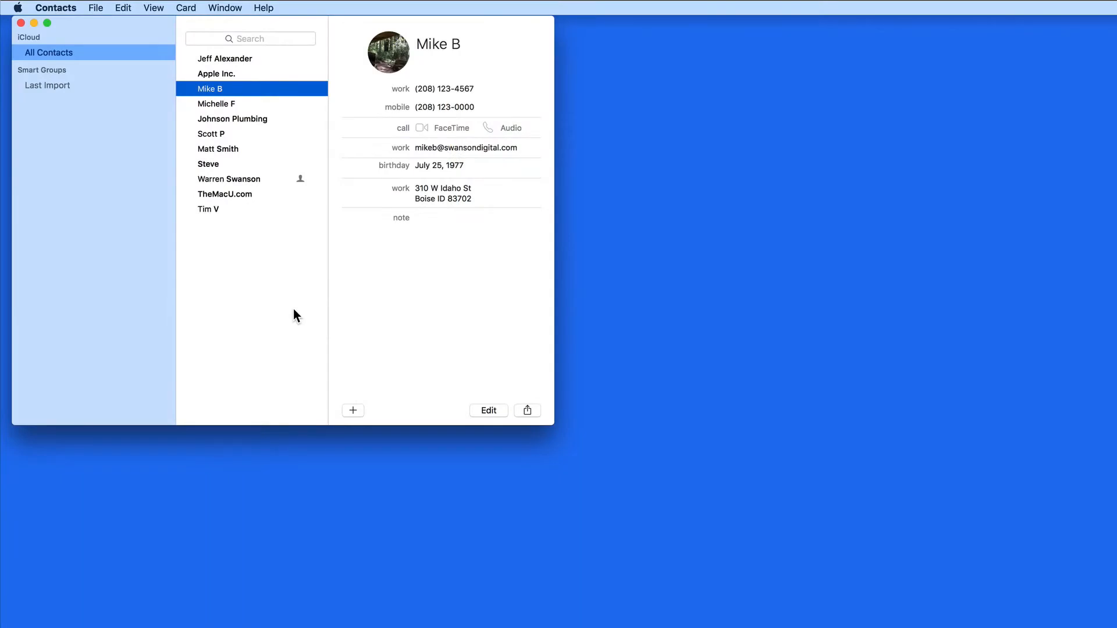
{"action": "mouse_move", "coordinate": [97, 279]}
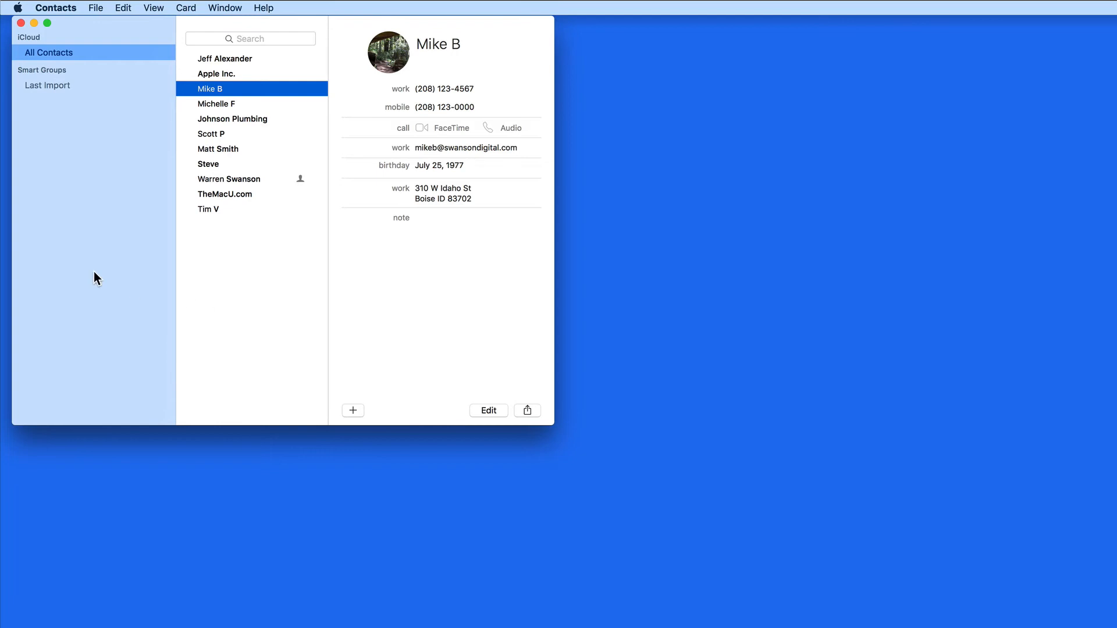
{"action": "mouse_move", "coordinate": [112, 288]}
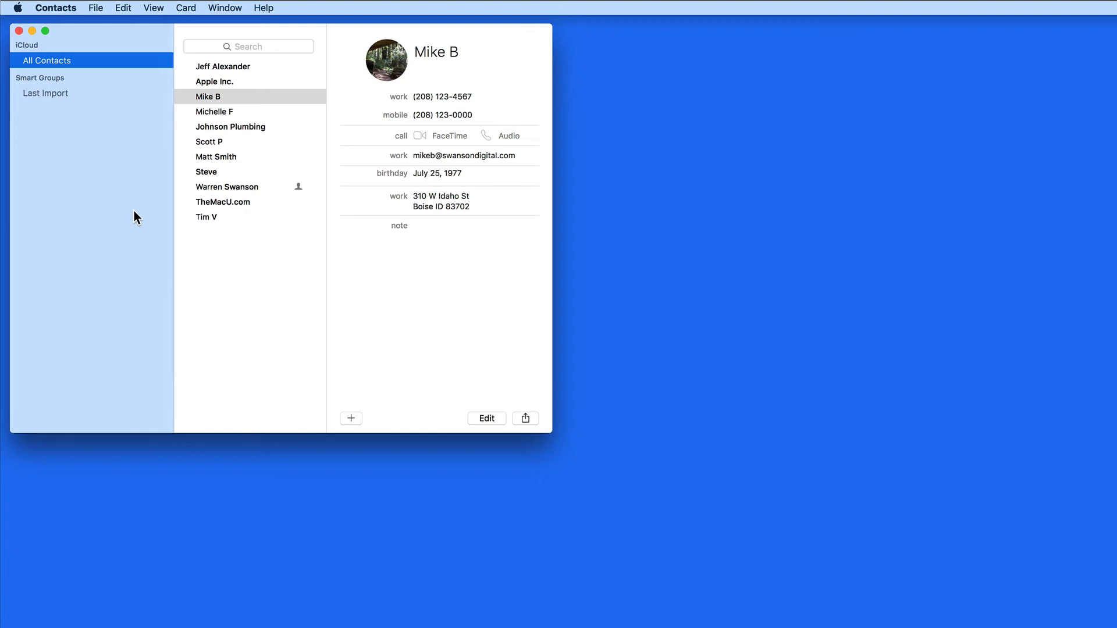
{"action": "mouse_move", "coordinate": [148, 138]}
{"action": "type", "text": "SwansonDigital"}
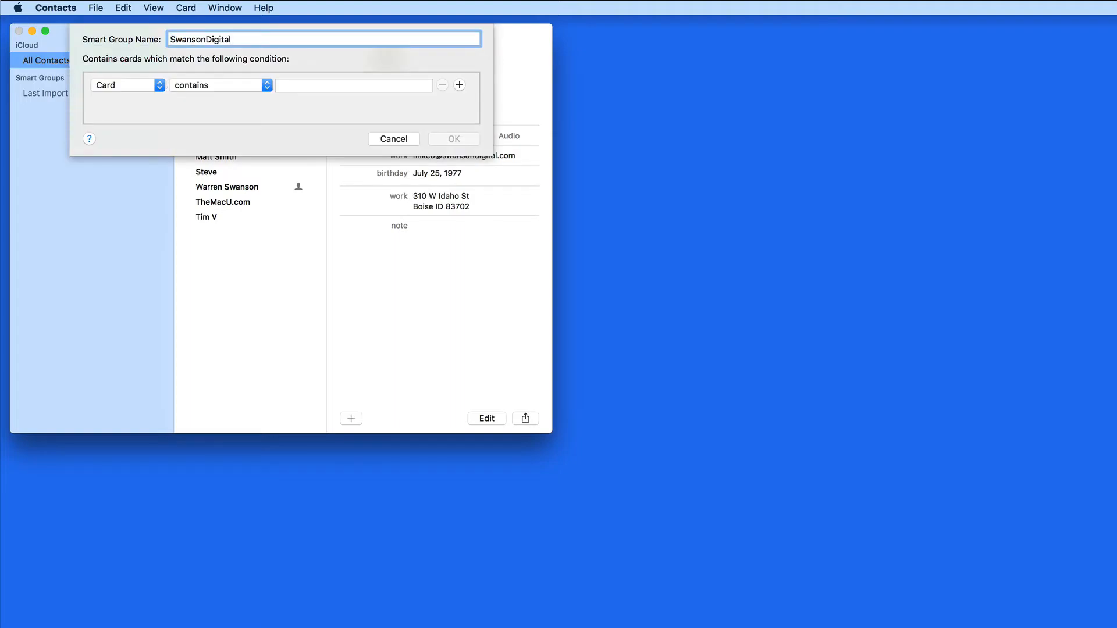
Create the SwansonDigital smart group matching emails ending with swansondigital.com
{"action": "left_click", "coordinate": [158, 85]}
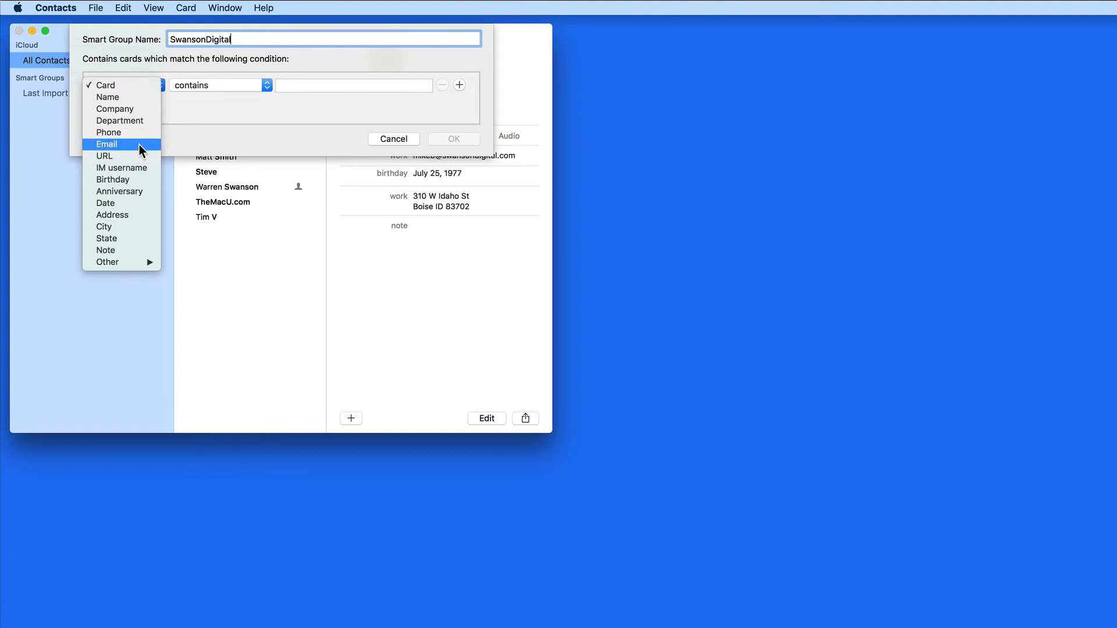
{"action": "mouse_move", "coordinate": [142, 152]}
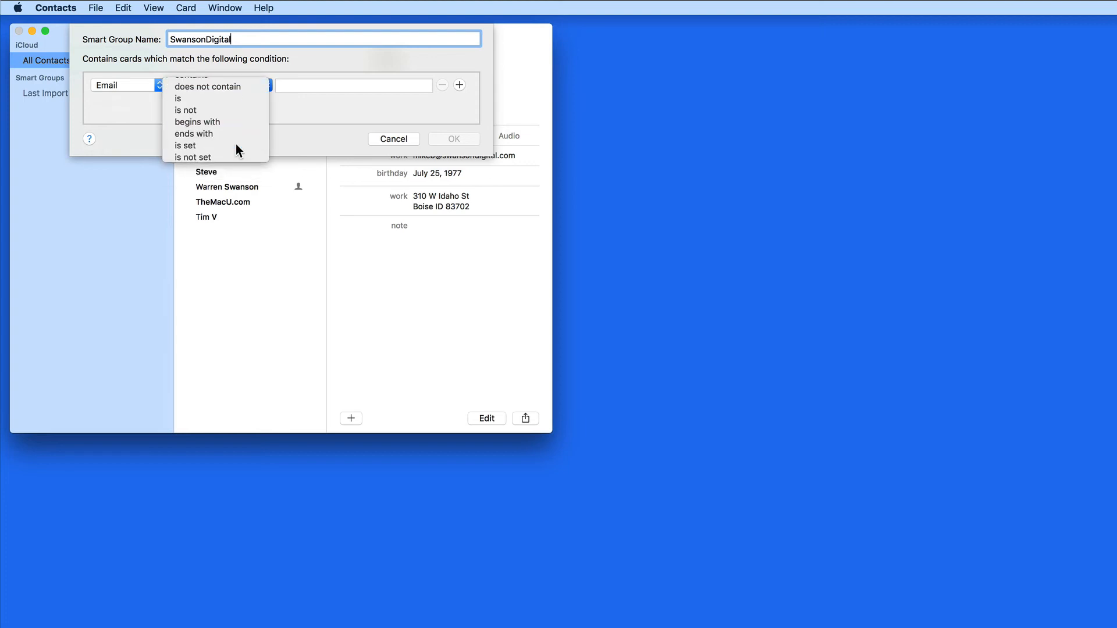
{"action": "left_click", "coordinate": [194, 134]}
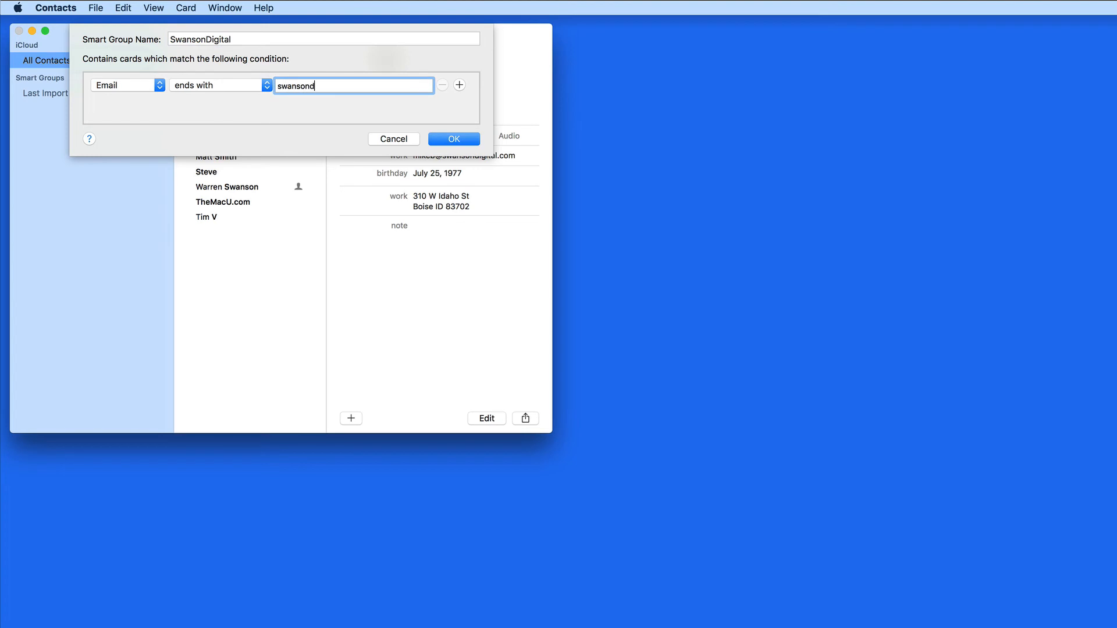
{"action": "type", "text": "igital.com"}
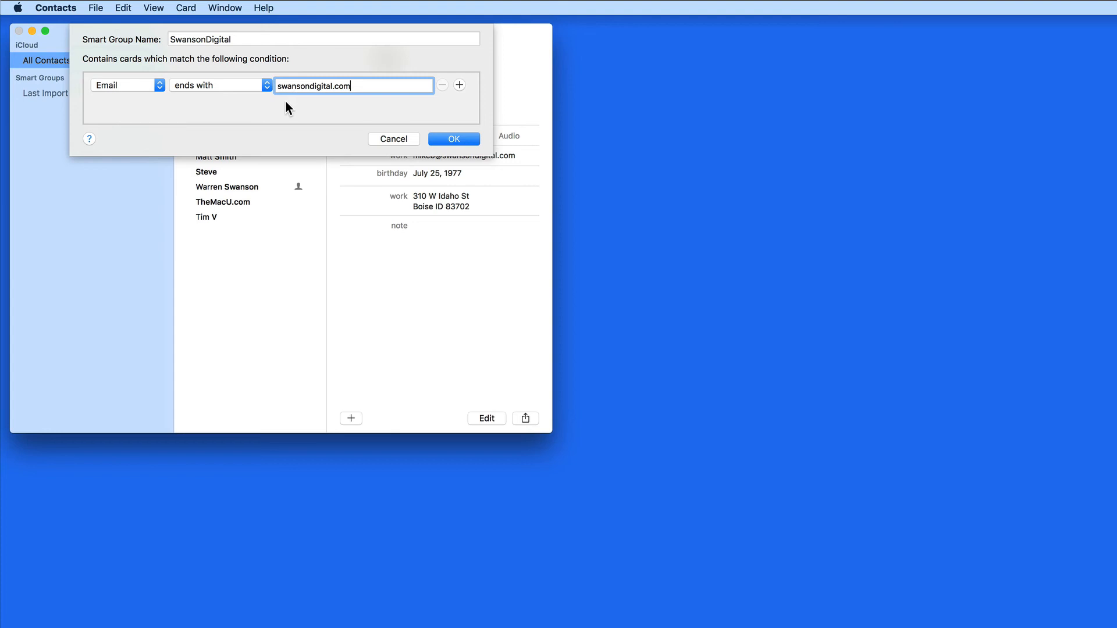
{"action": "mouse_move", "coordinate": [465, 141]}
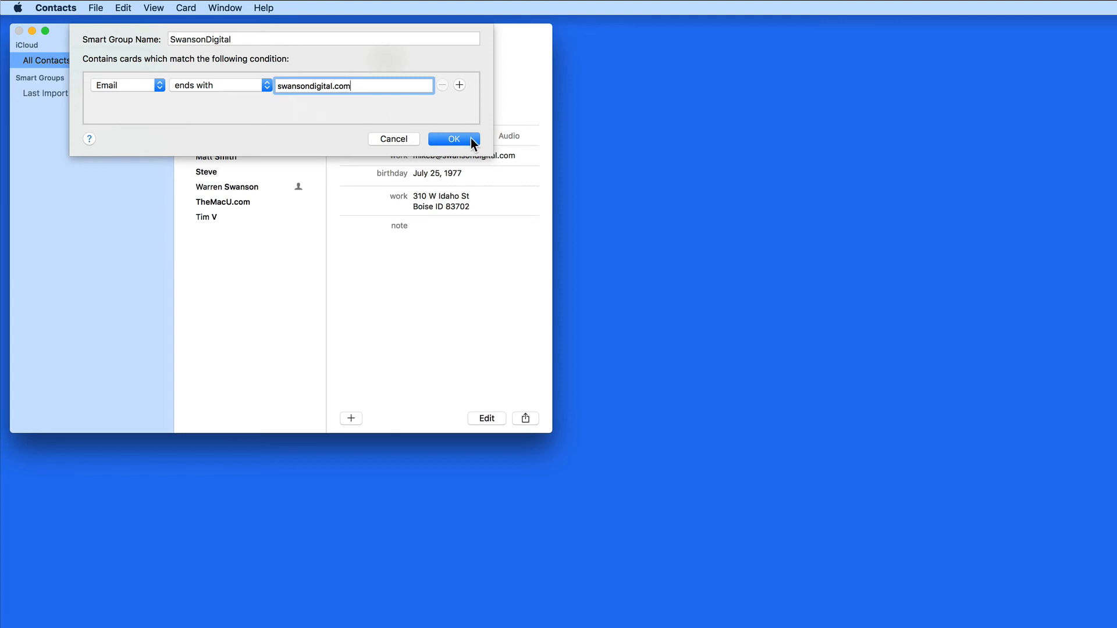
{"action": "left_click", "coordinate": [454, 139]}
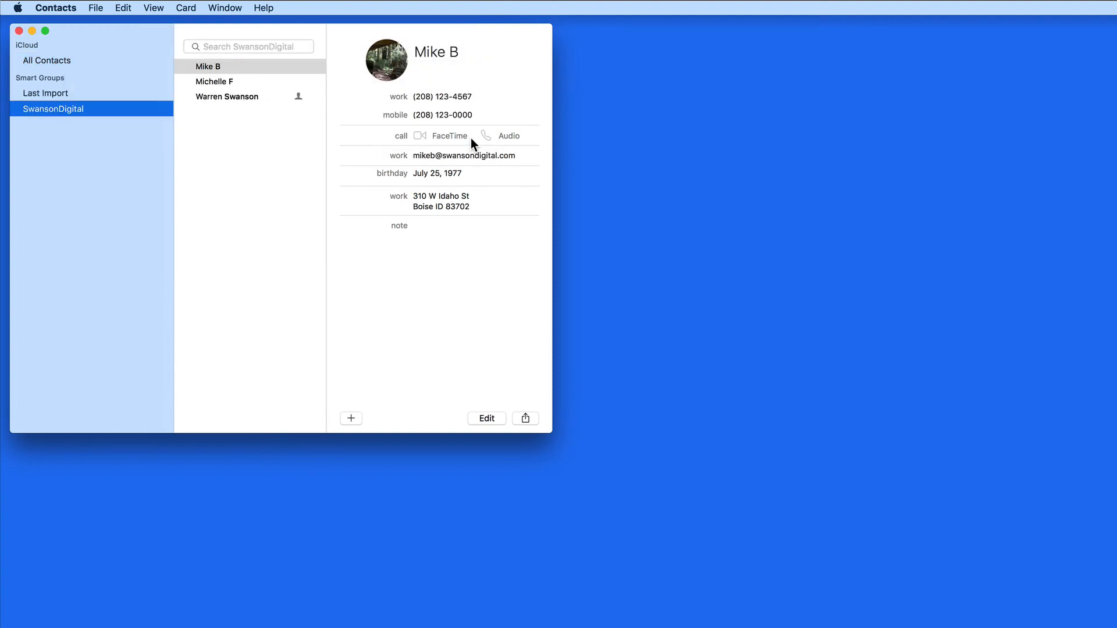
{"action": "mouse_move", "coordinate": [210, 75]}
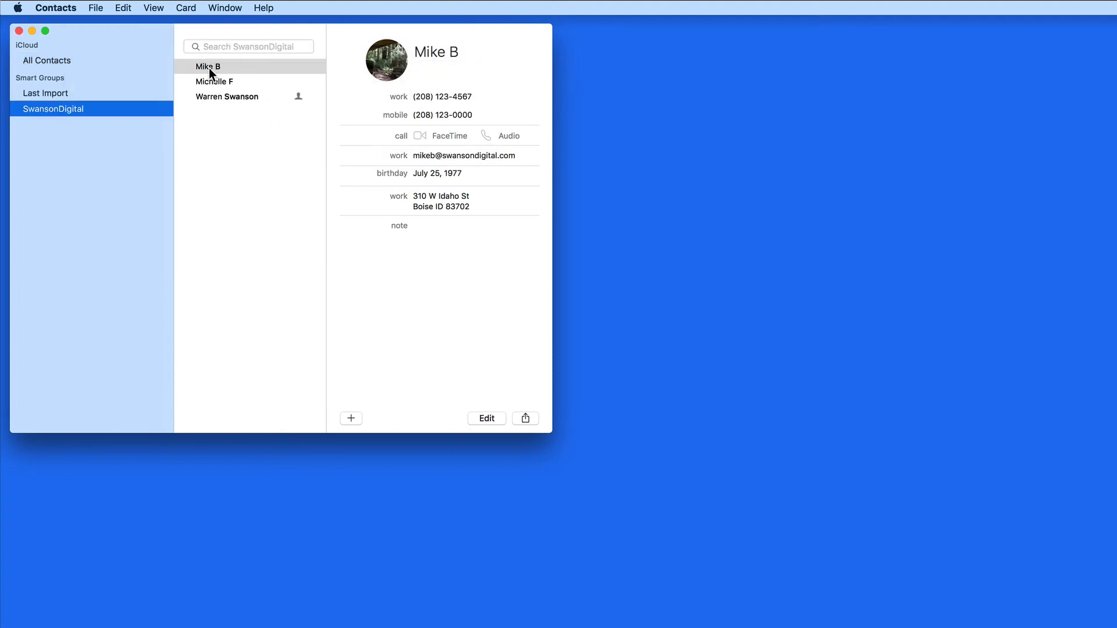
{"action": "left_click", "coordinate": [214, 81]}
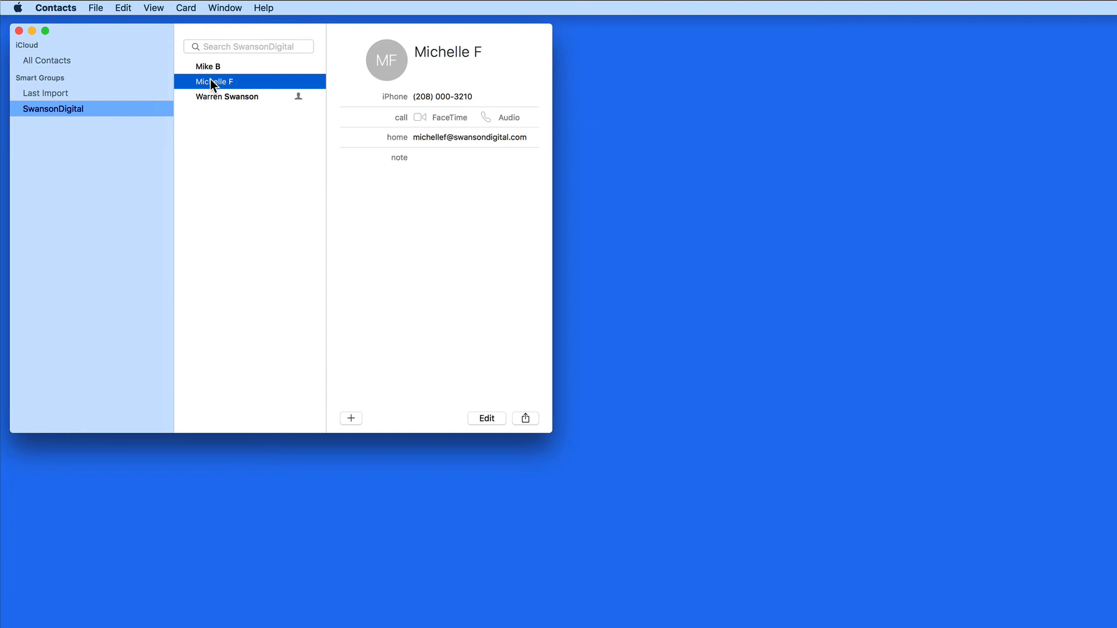
{"action": "left_click", "coordinate": [227, 97]}
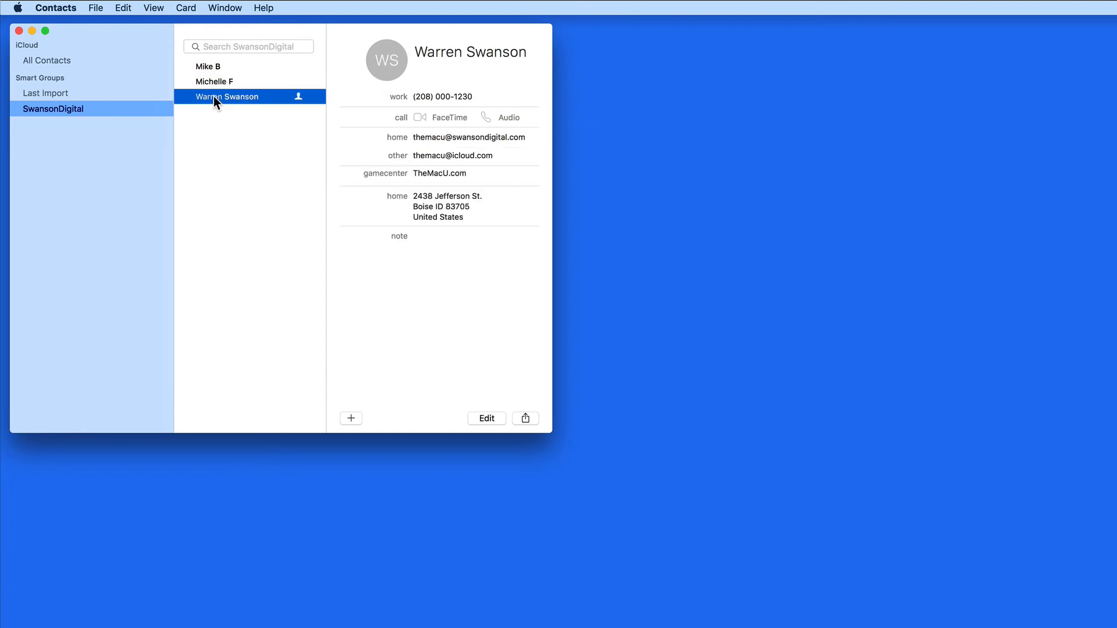
{"action": "left_click", "coordinate": [350, 418]}
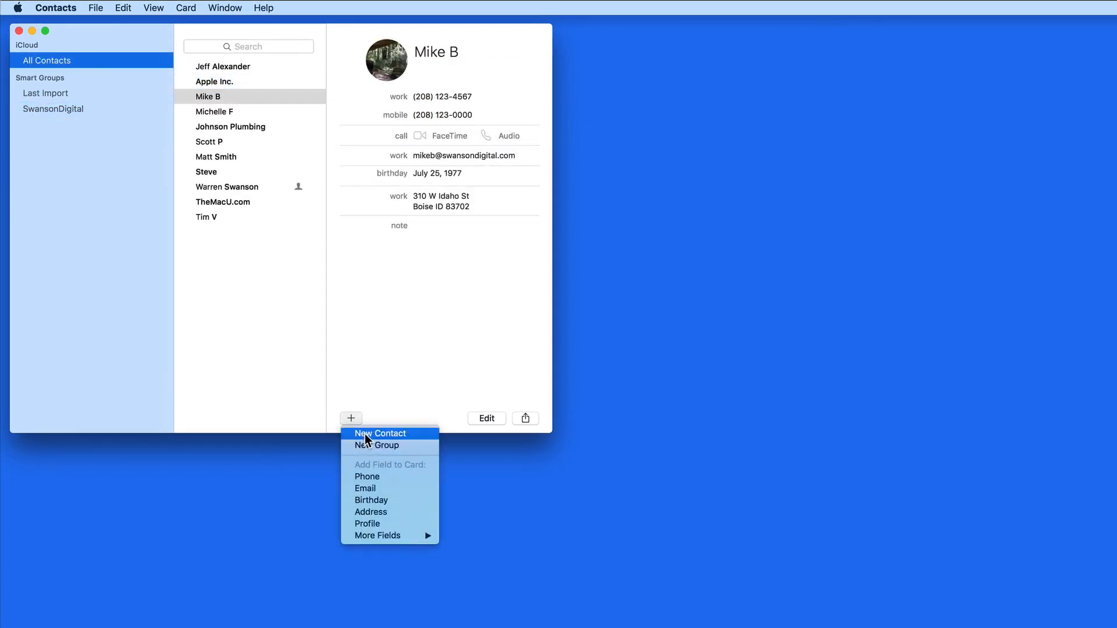
{"action": "left_click", "coordinate": [379, 433]}
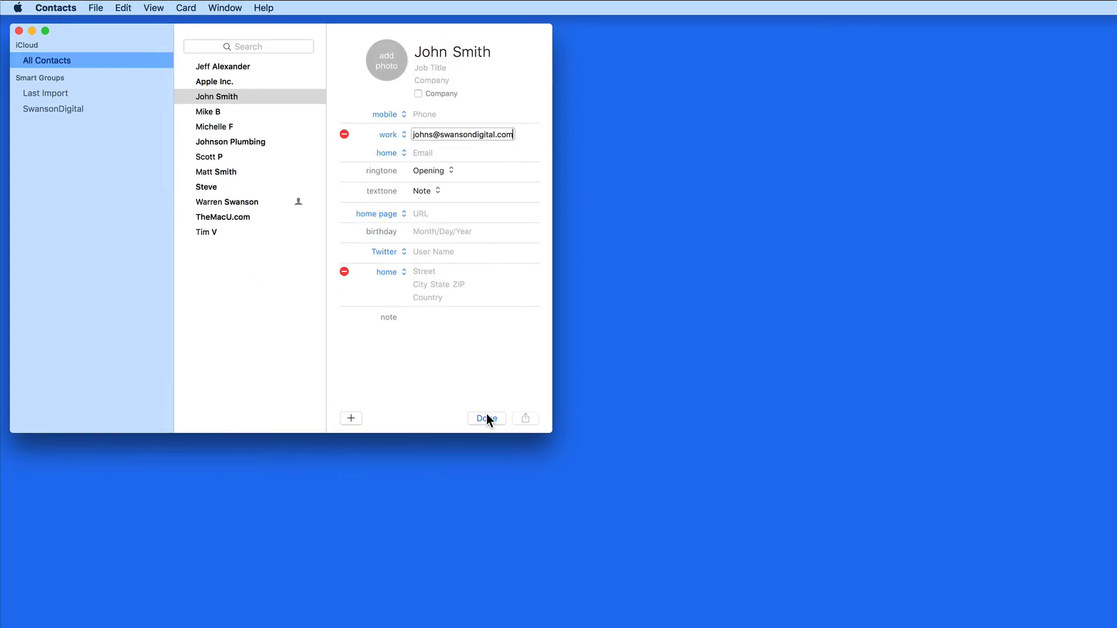
{"action": "left_click", "coordinate": [486, 418]}
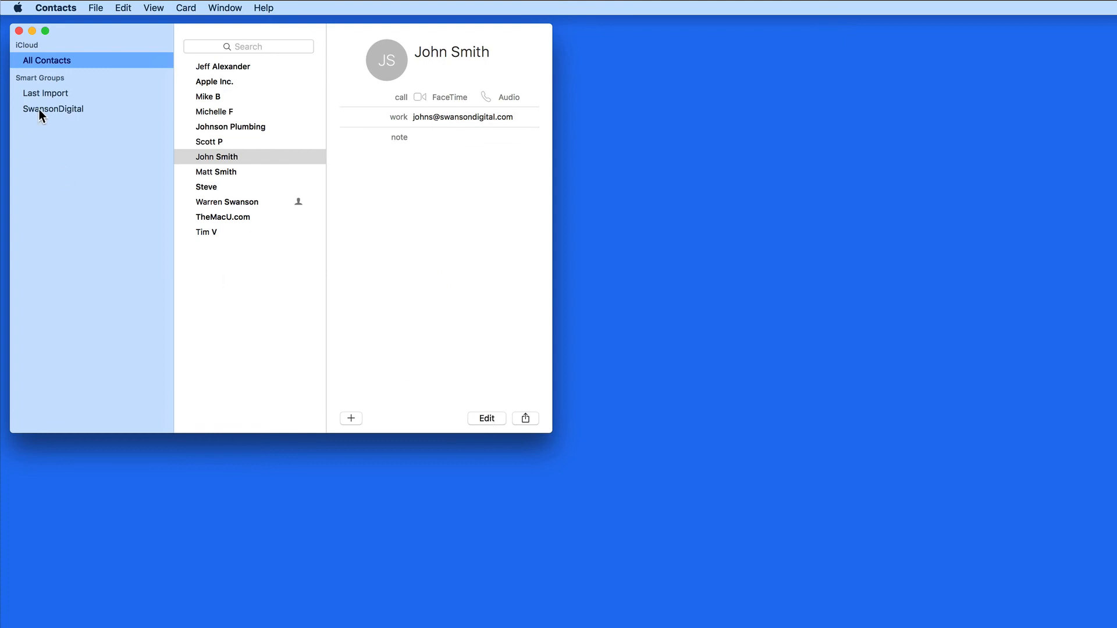
{"action": "left_click", "coordinate": [53, 109]}
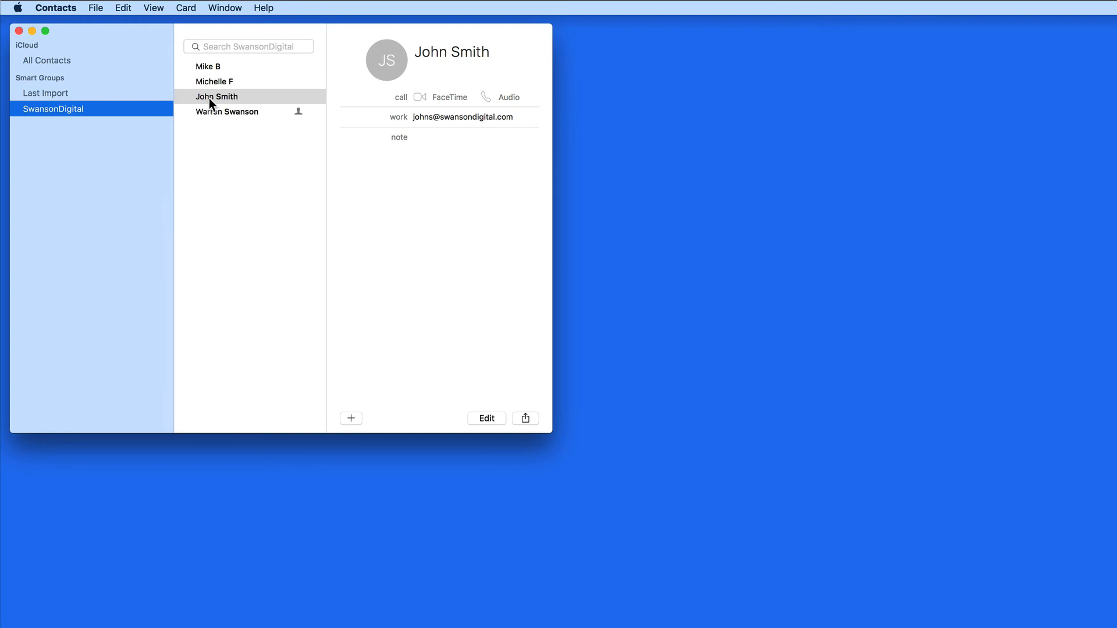
Create the Softball Team smart group with the rule Note contains softball
{"action": "left_click", "coordinate": [46, 61]}
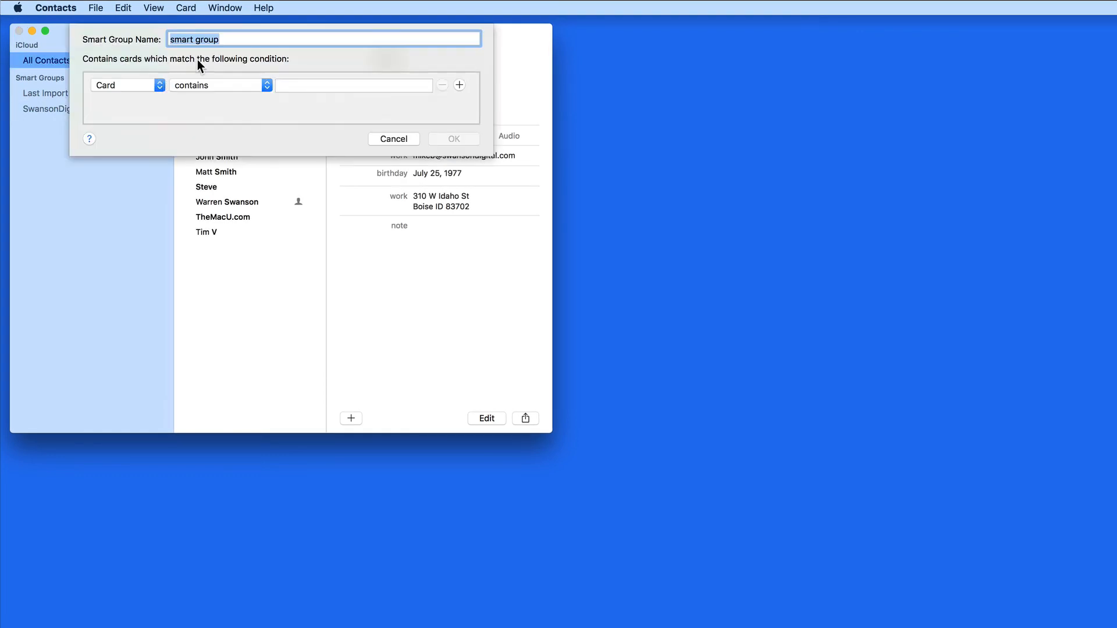
{"action": "type", "text": "Softball Team"}
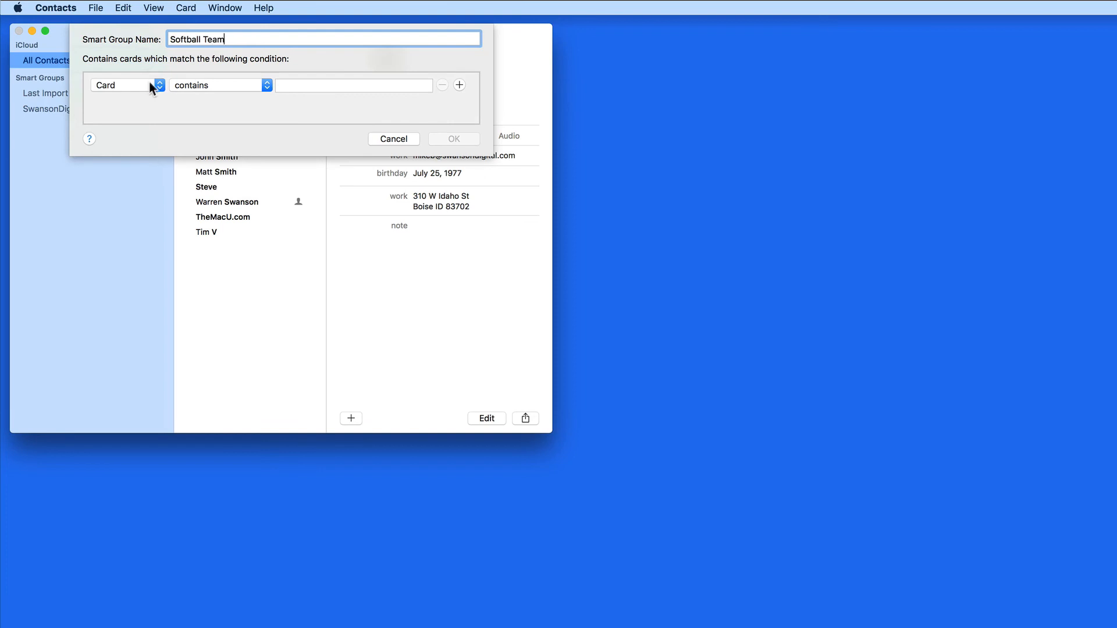
{"action": "left_click", "coordinate": [128, 85]}
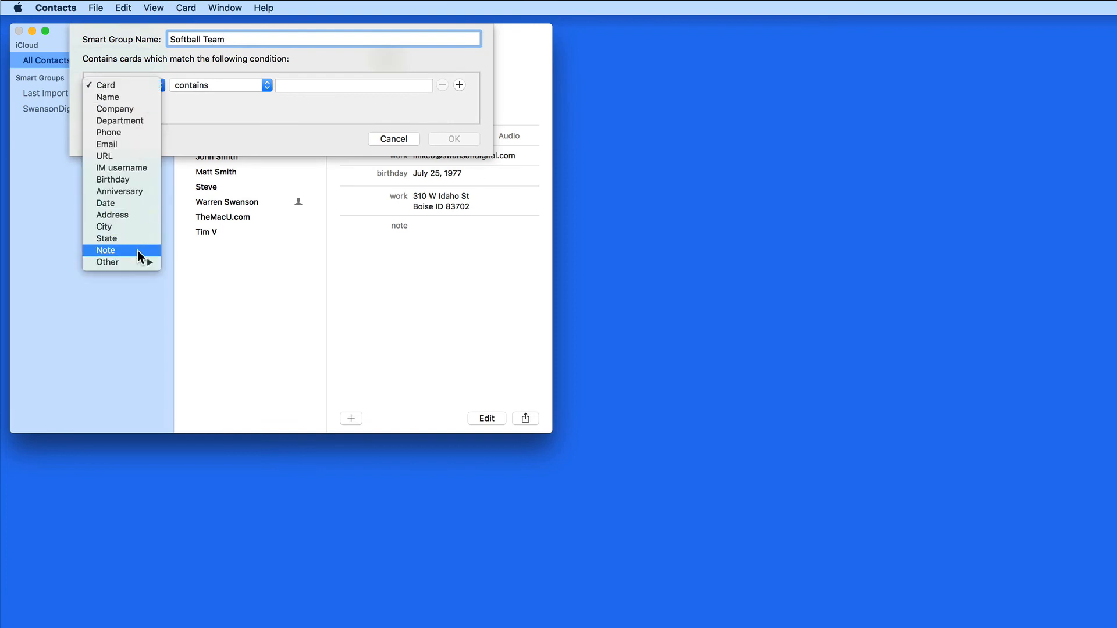
{"action": "left_click", "coordinate": [106, 250]}
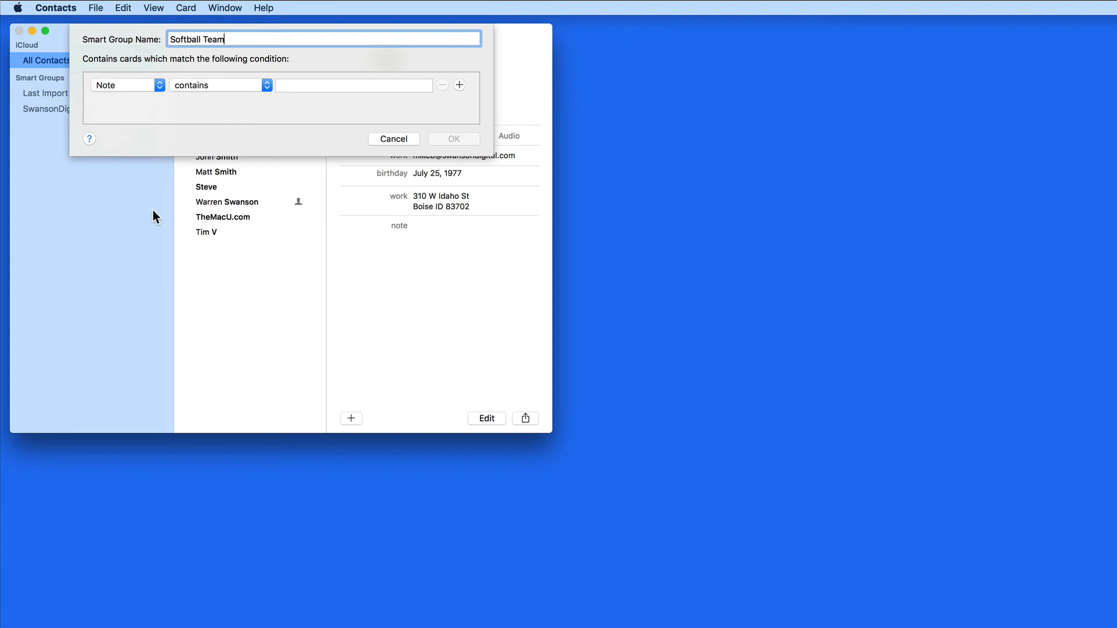
{"action": "left_click", "coordinate": [221, 85]}
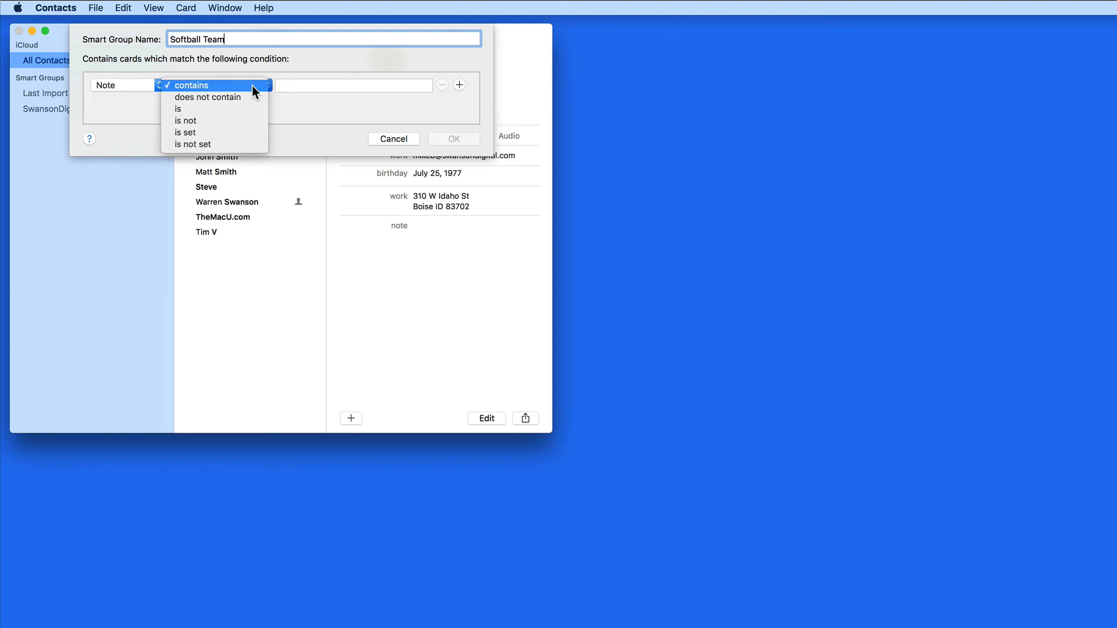
{"action": "left_click", "coordinate": [191, 84]}
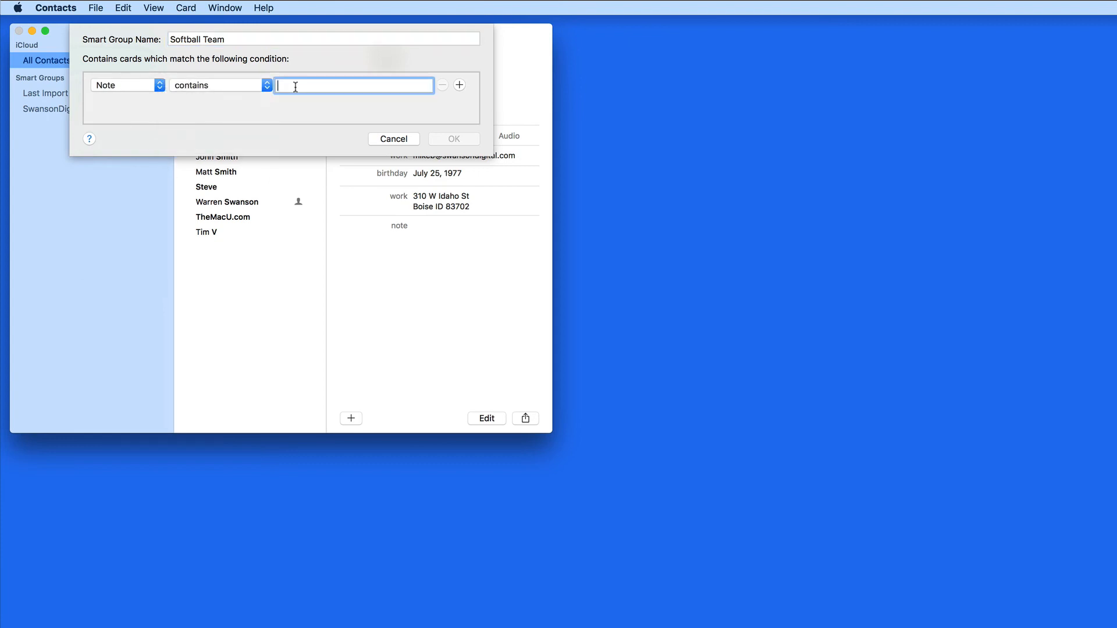
{"action": "type", "text": "softball"}
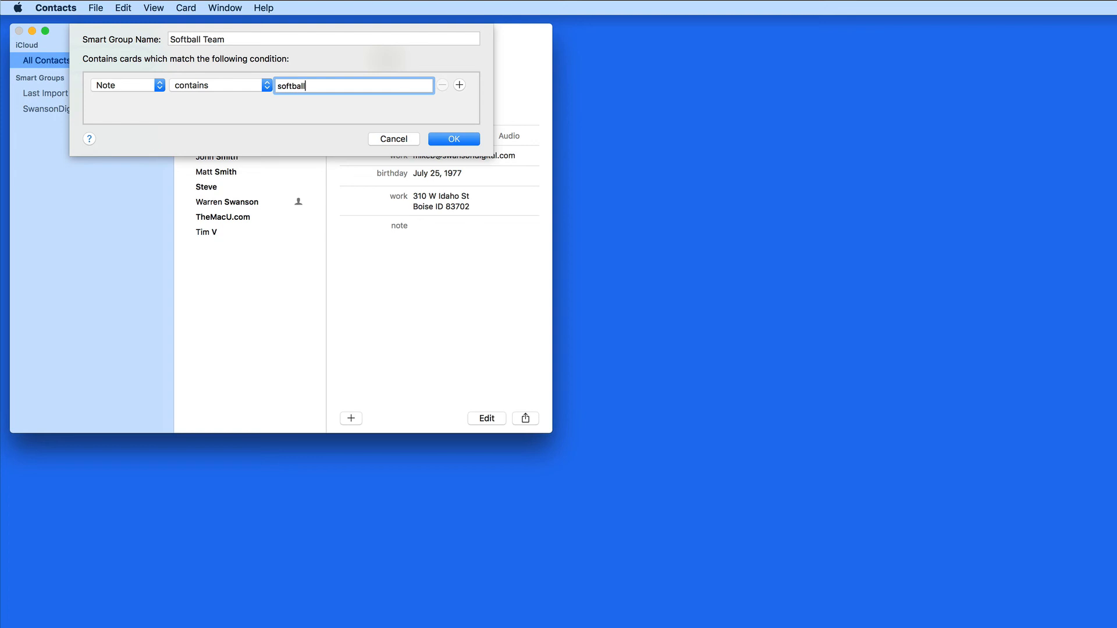
{"action": "left_click", "coordinate": [453, 139]}
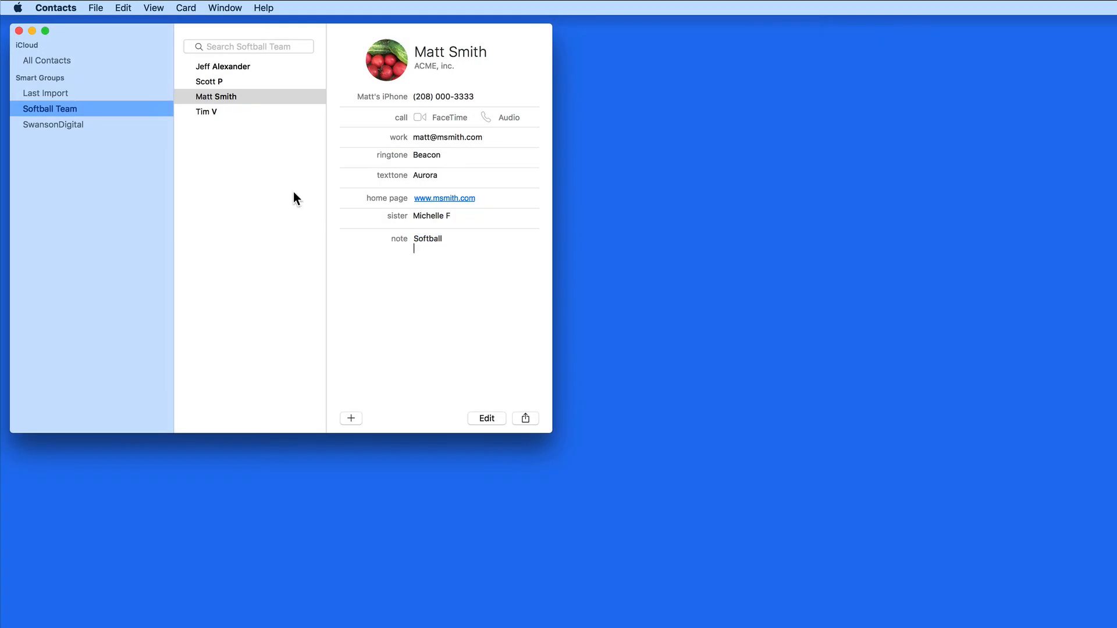
{"action": "left_click", "coordinate": [209, 82]}
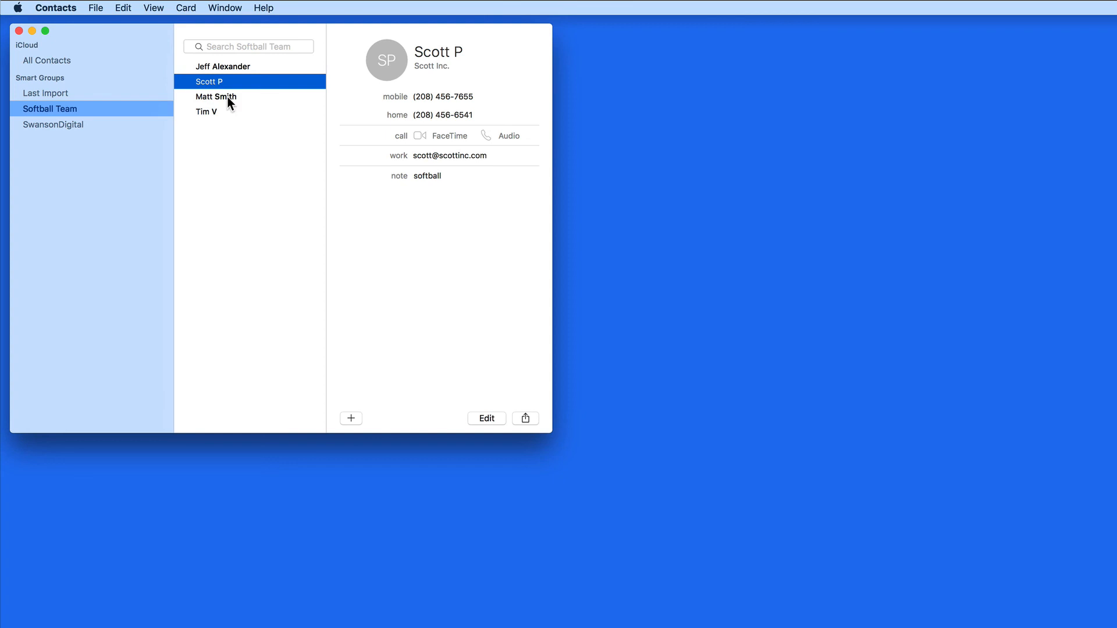
{"action": "double_click", "coordinate": [427, 175]}
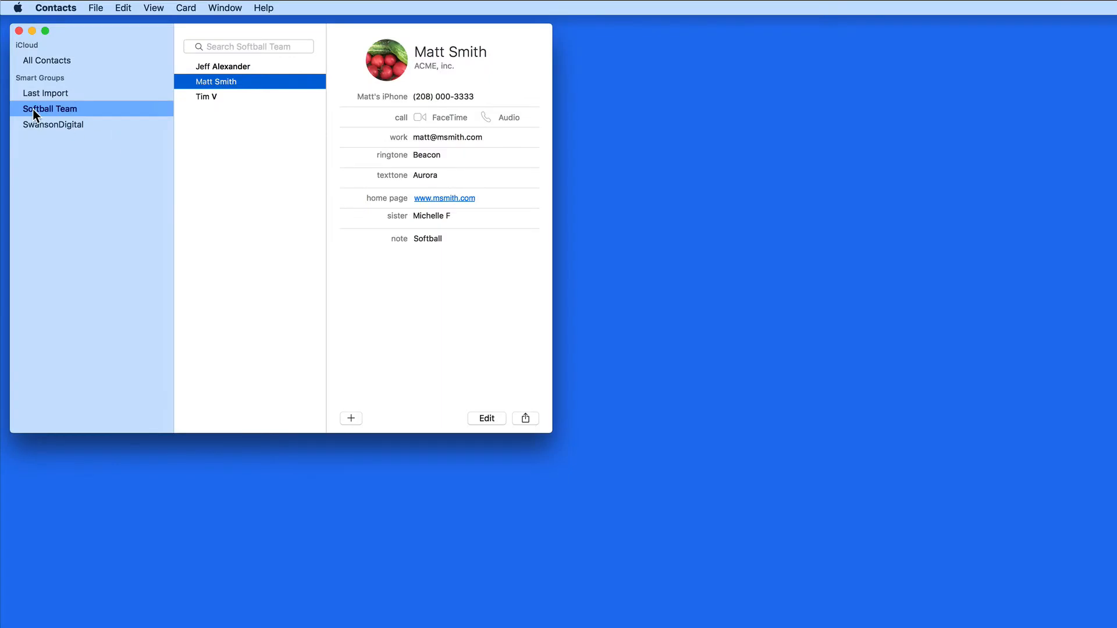
Edit the Softball Team group and add a blank second condition below the softball rule
{"action": "right_click", "coordinate": [50, 108]}
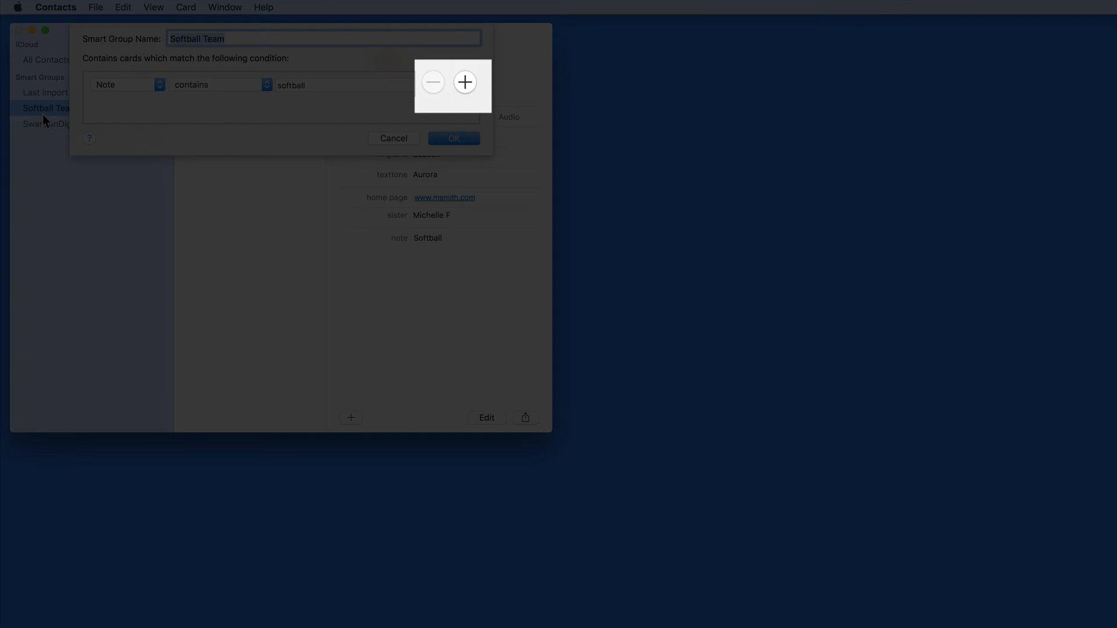
{"action": "left_click", "coordinate": [465, 82]}
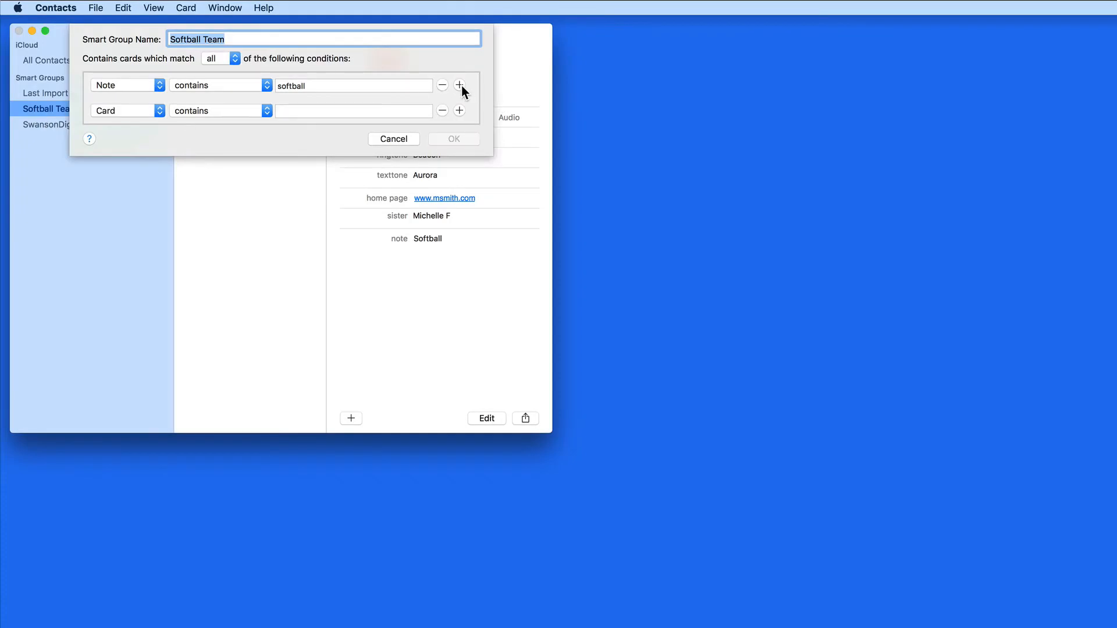